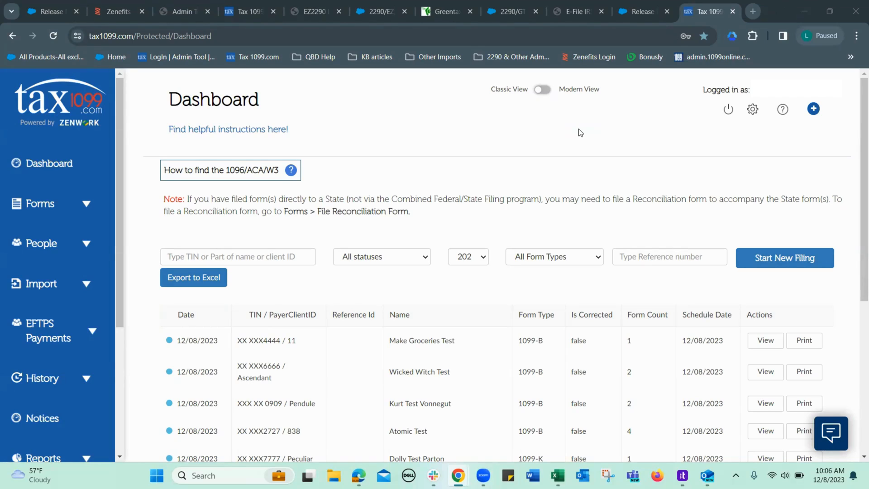
{"action": "mouse_move", "coordinate": [583, 138]}
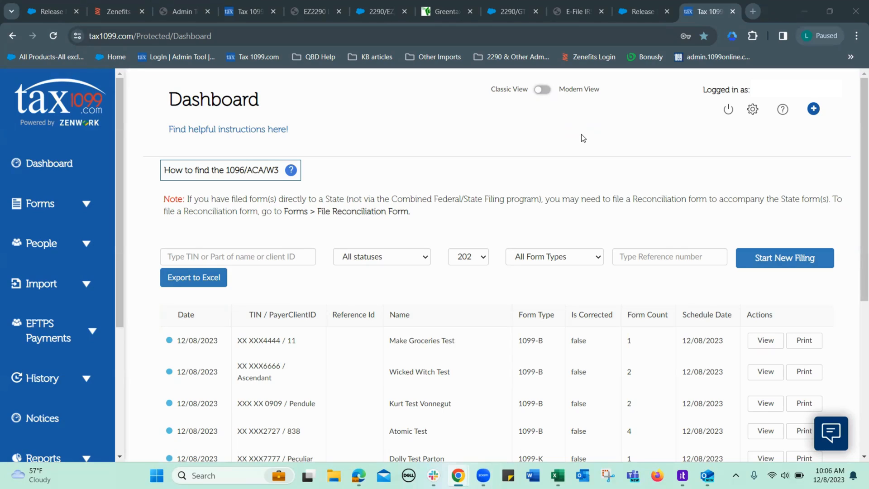
{"action": "mouse_move", "coordinate": [31, 215]}
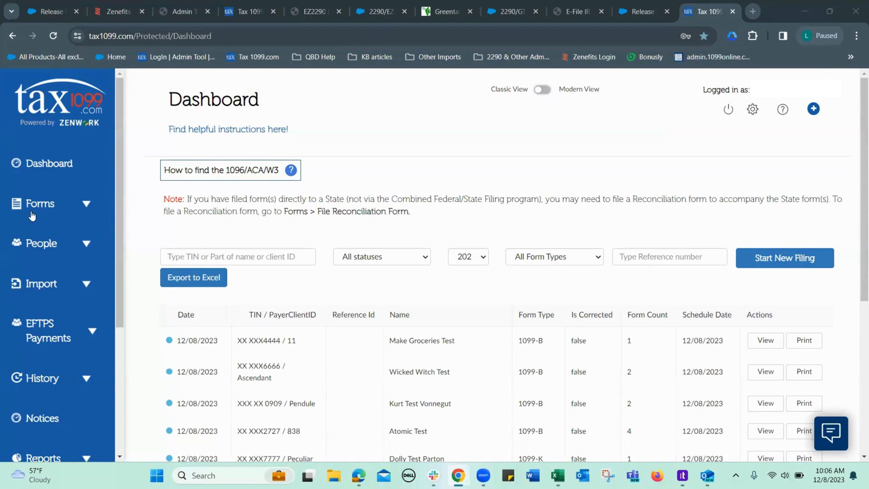
Step: Choose Excel Spreadsheet under the sidebar's Import section
{"action": "left_click", "coordinate": [40, 284]}
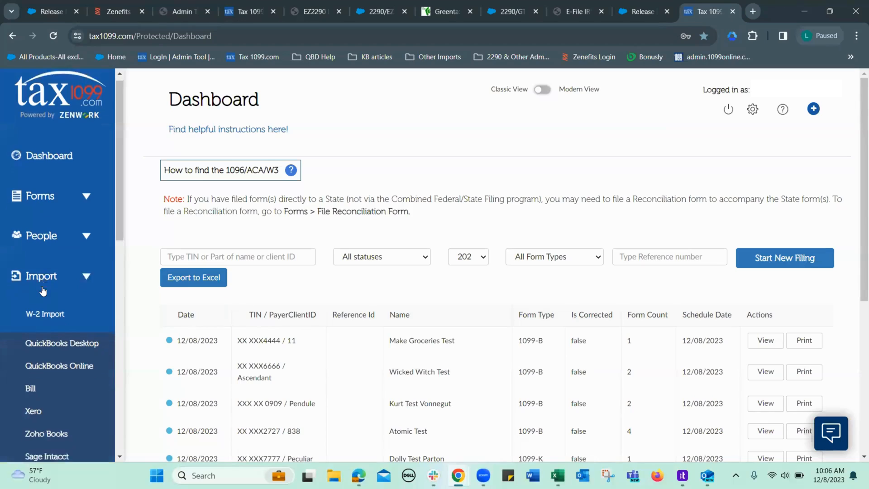
{"action": "scroll", "scroll_direction": "down", "scroll_amount": 3}
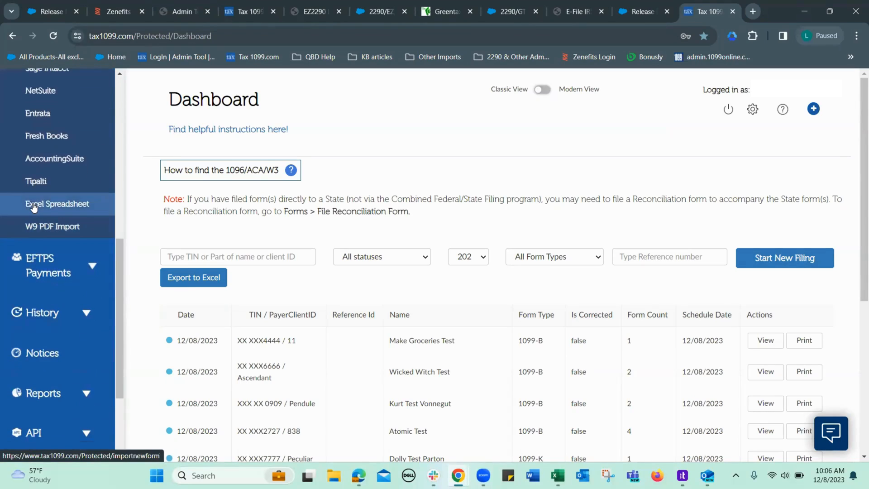
{"action": "left_click", "coordinate": [58, 204]}
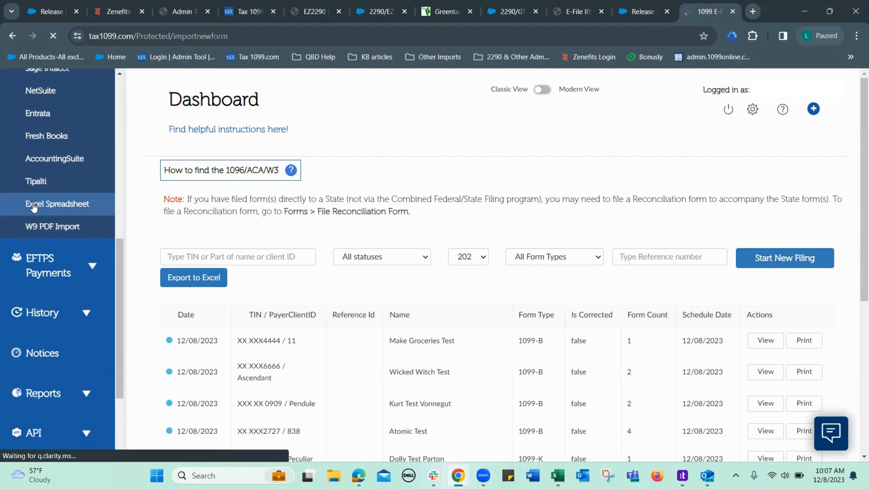
Step: Pick the 1099-NEC tile, accept all cookies, and dismiss the template update notice
{"action": "left_click", "coordinate": [57, 204]}
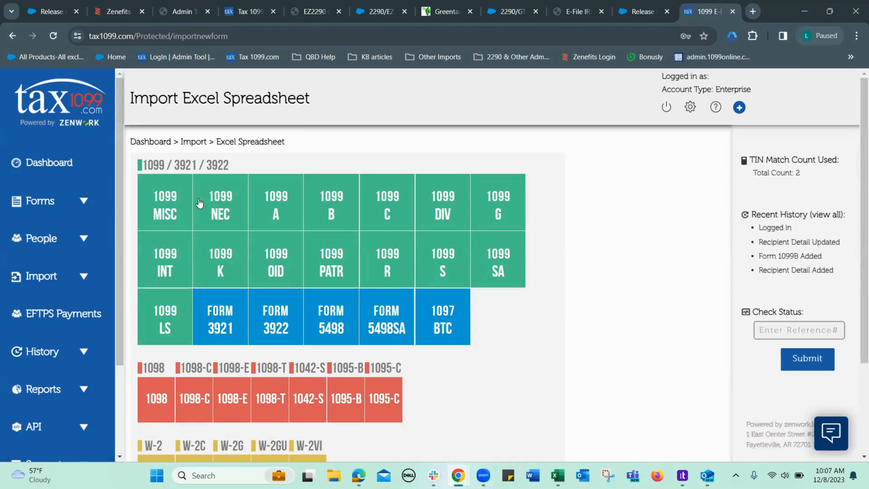
{"action": "left_click", "coordinate": [220, 205]}
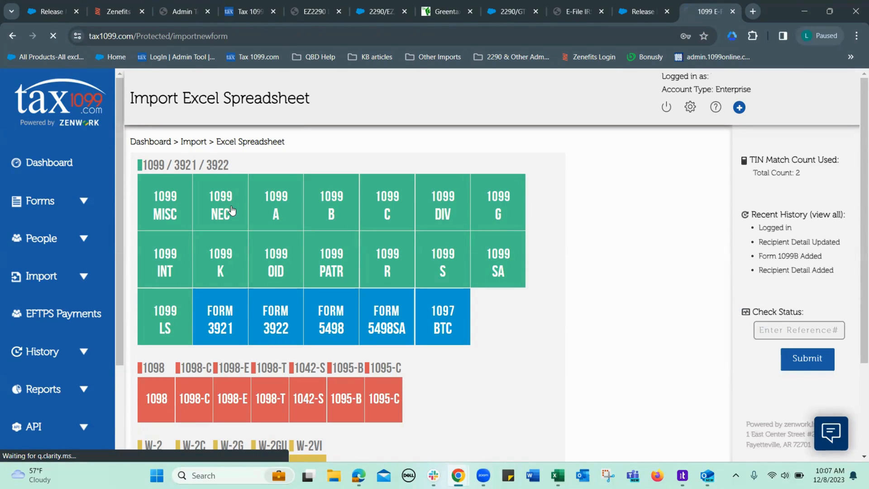
{"action": "left_click", "coordinate": [221, 205]}
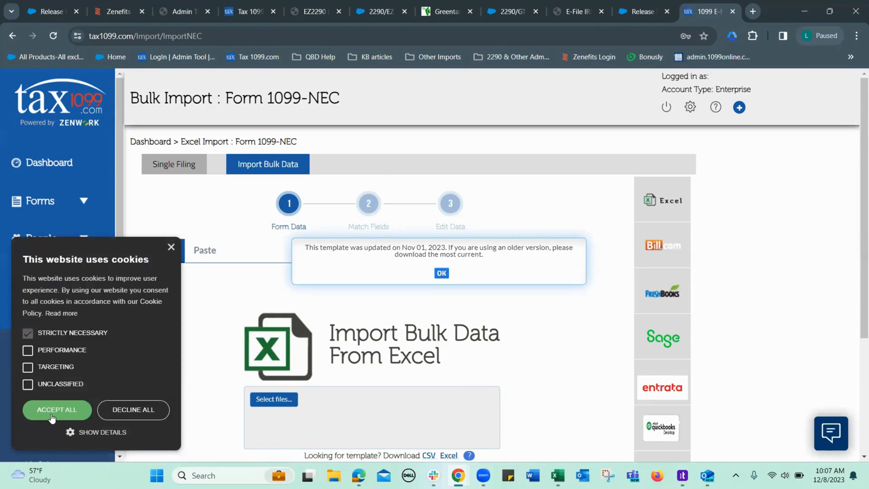
{"action": "left_click", "coordinate": [57, 410]}
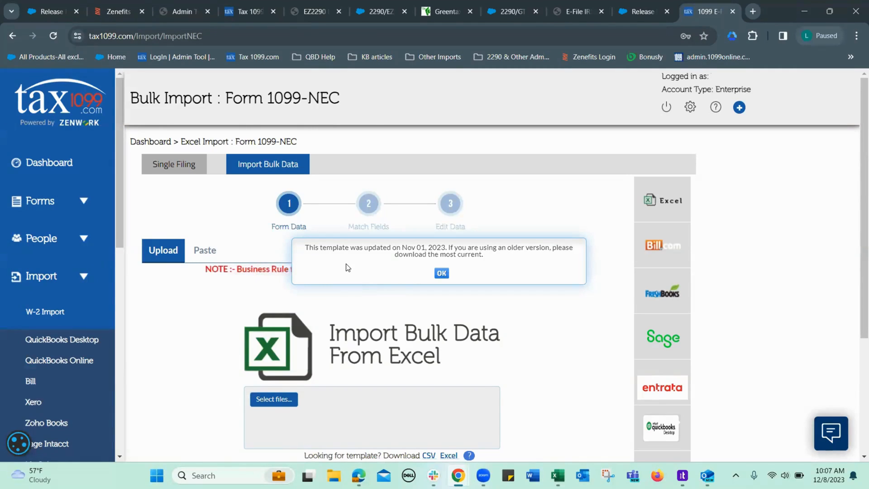
{"action": "mouse_move", "coordinate": [441, 273]}
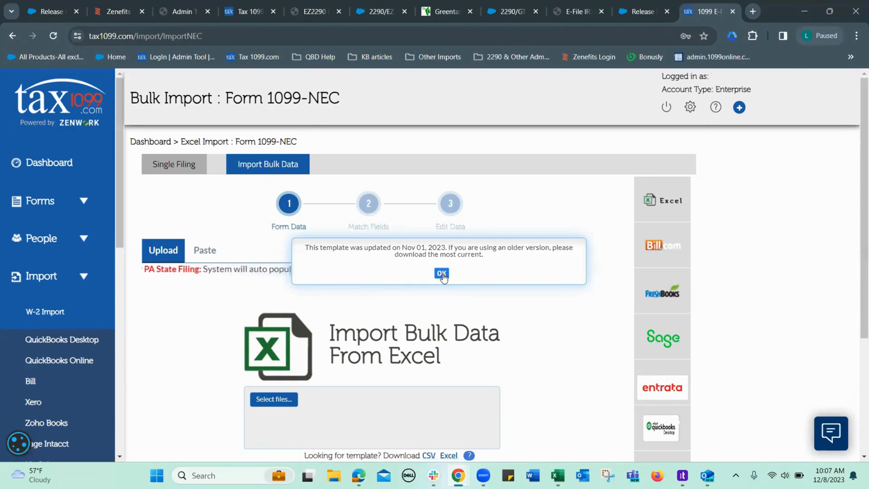
{"action": "left_click", "coordinate": [441, 273]}
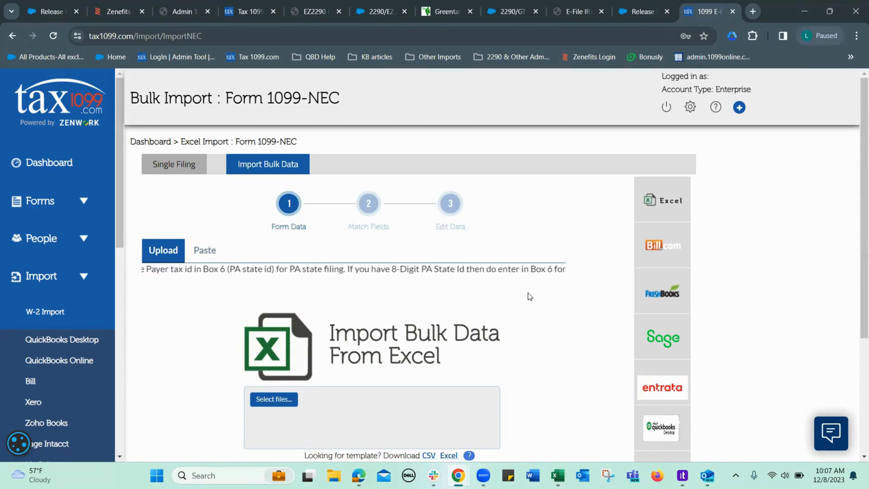
{"action": "scroll", "scroll_direction": "down", "scroll_amount": 3}
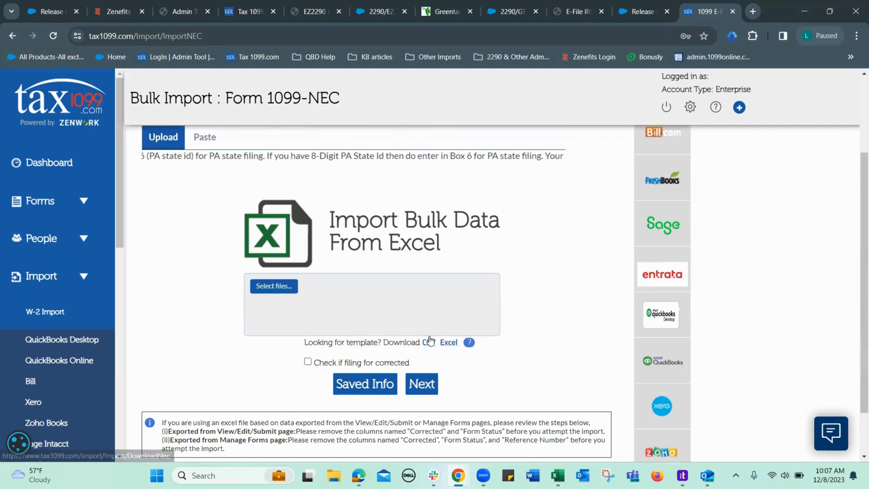
{"action": "mouse_move", "coordinate": [448, 343]}
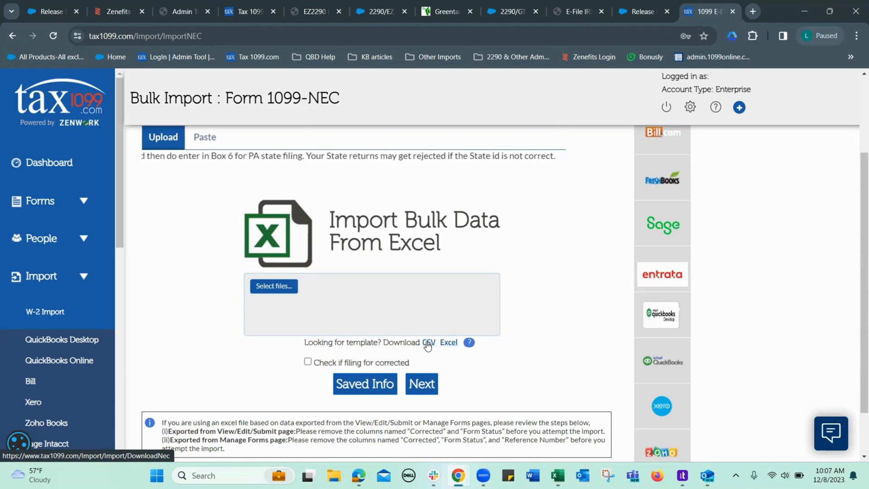
{"action": "mouse_move", "coordinate": [500, 357]}
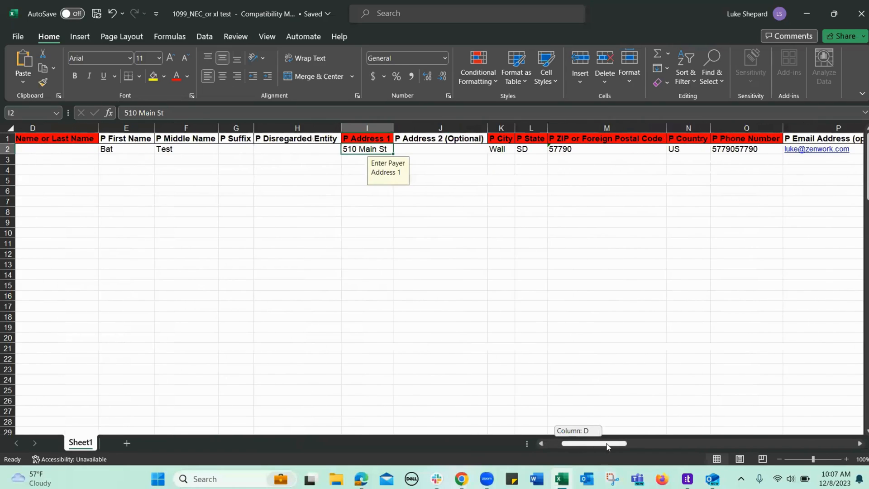
{"action": "scroll", "scroll_direction": "right", "scroll_amount": 3}
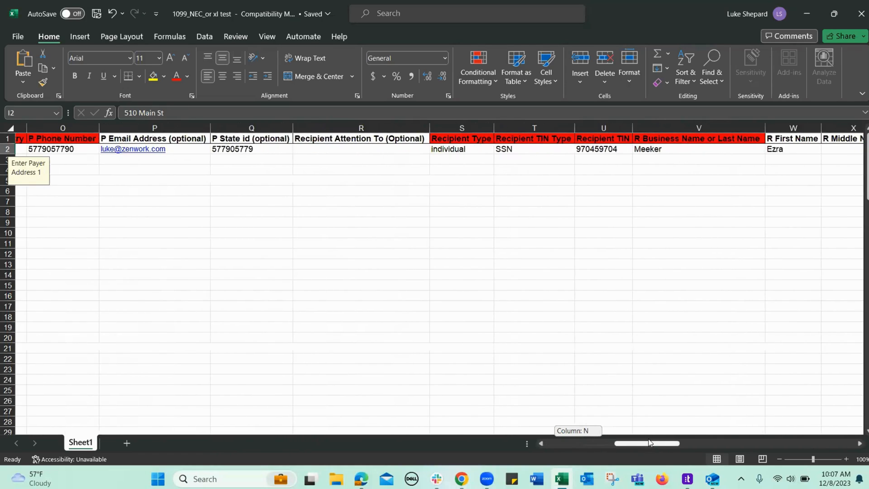
{"action": "scroll", "scroll_direction": "right", "scroll_amount": 3}
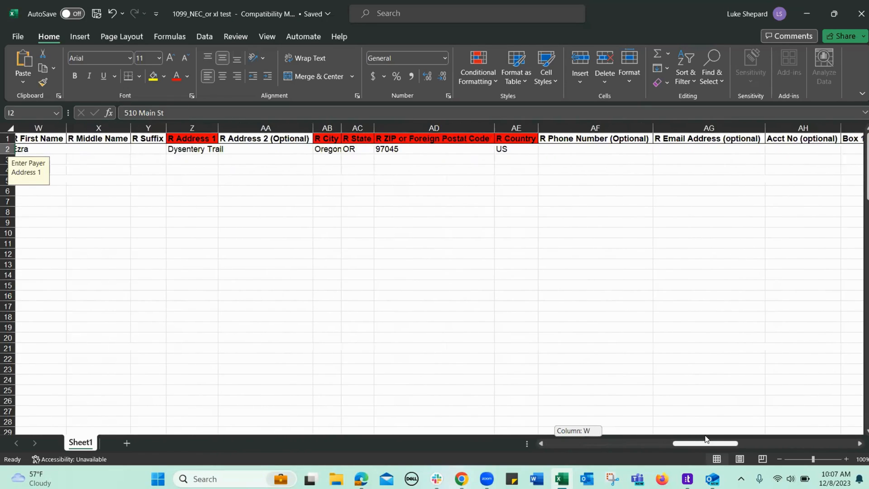
{"action": "scroll", "scroll_direction": "right", "scroll_amount": 3}
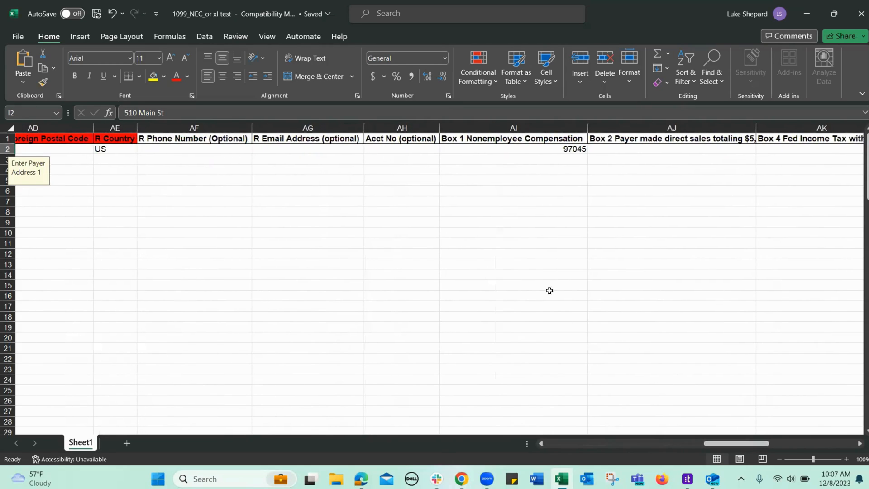
{"action": "mouse_move", "coordinate": [289, 203]}
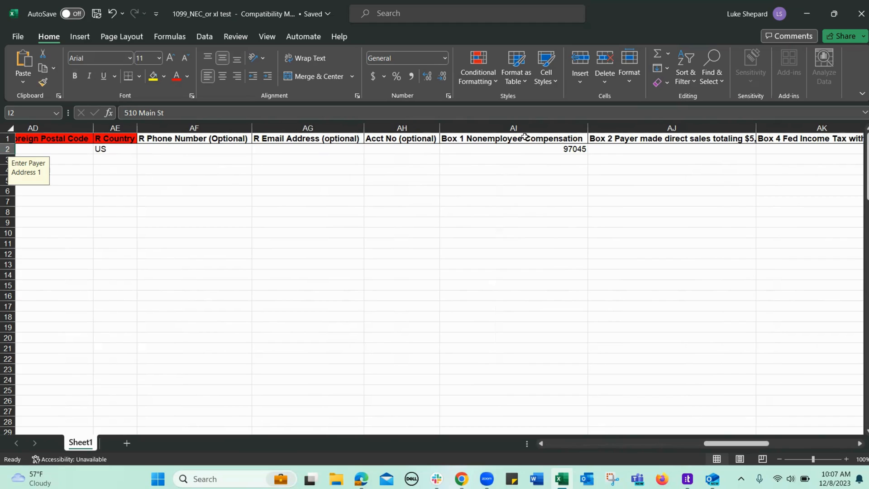
{"action": "mouse_move", "coordinate": [701, 448]}
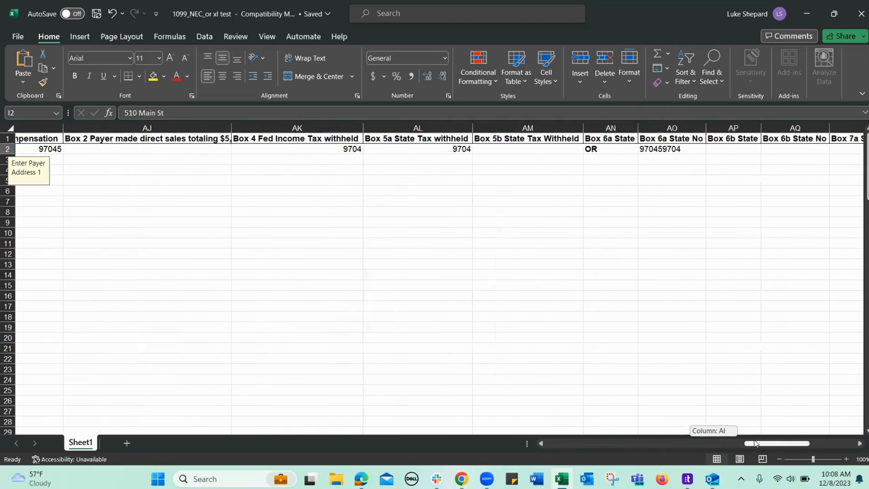
{"action": "scroll", "scroll_direction": "right", "scroll_amount": 3}
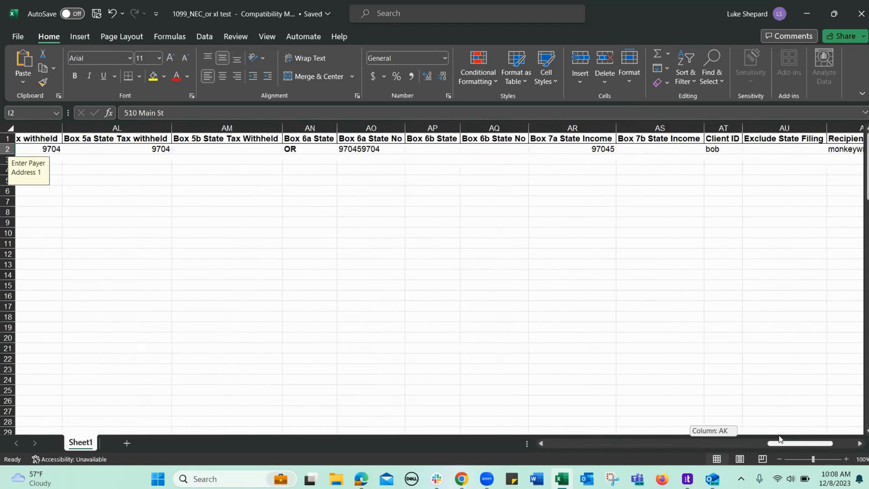
{"action": "scroll", "scroll_direction": "right", "scroll_amount": 3}
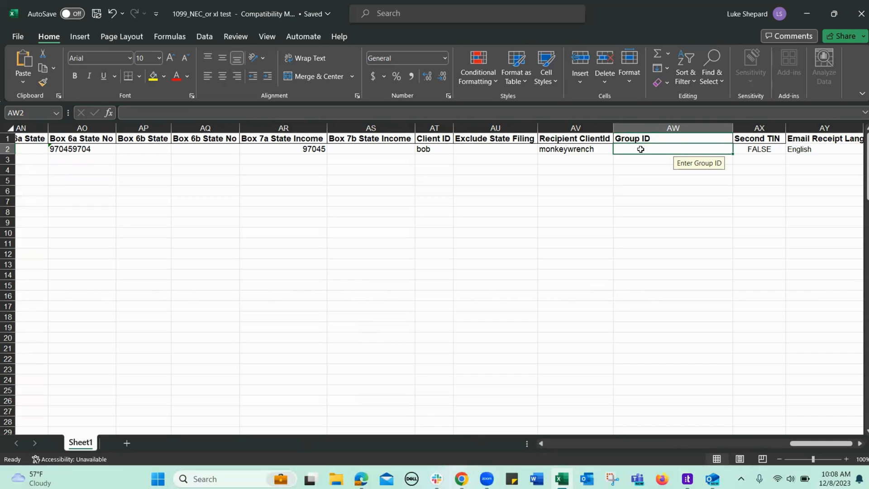
Step: Enter 'cowpoke' as the Group ID in cell AW2 and commit it
{"action": "type", "text": "cowpoke"}
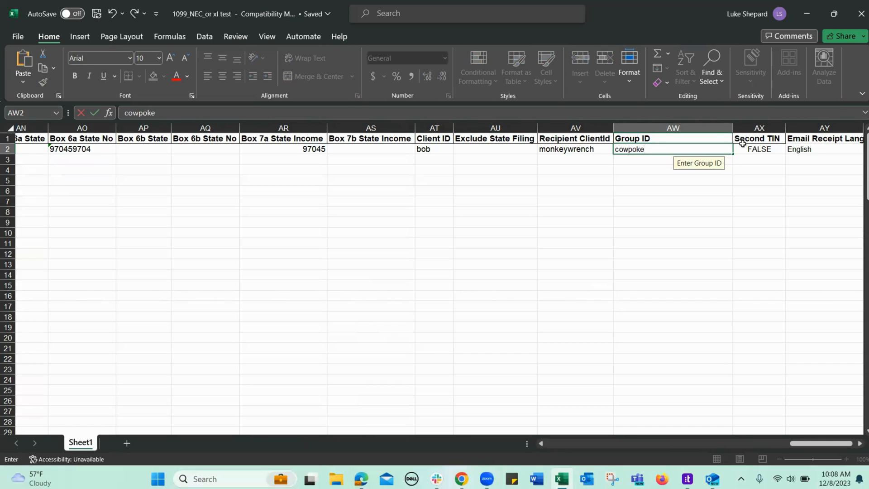
{"action": "left_click", "coordinate": [823, 148]}
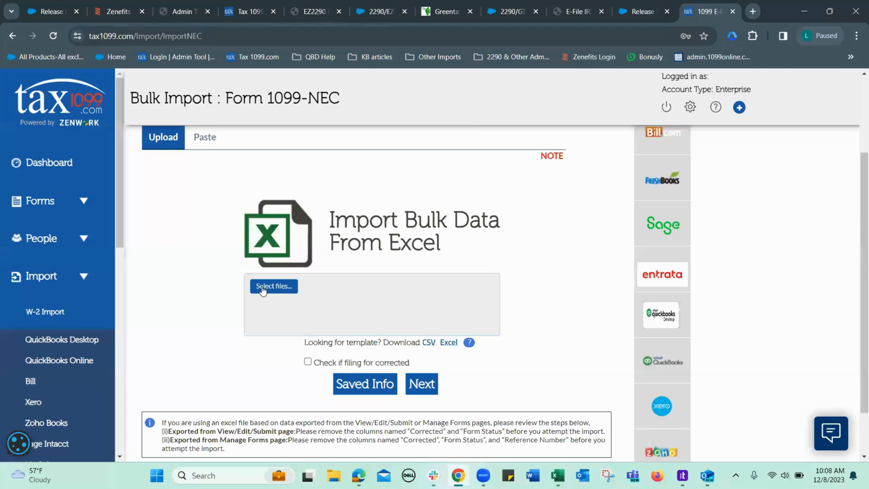
Step: Upload '1099_NEC_or xl test' as bulk 1099-NEC data for tax year 2023
{"action": "left_click", "coordinate": [272, 285]}
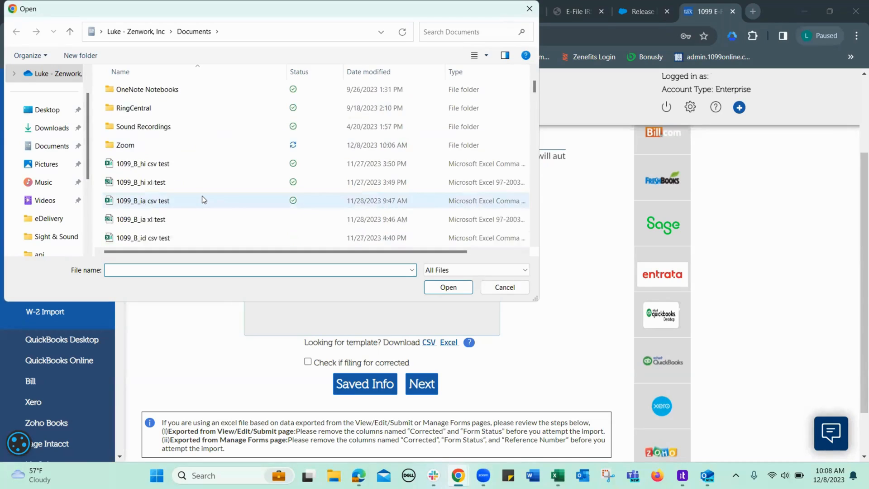
{"action": "scroll", "scroll_direction": "down", "scroll_amount": 3}
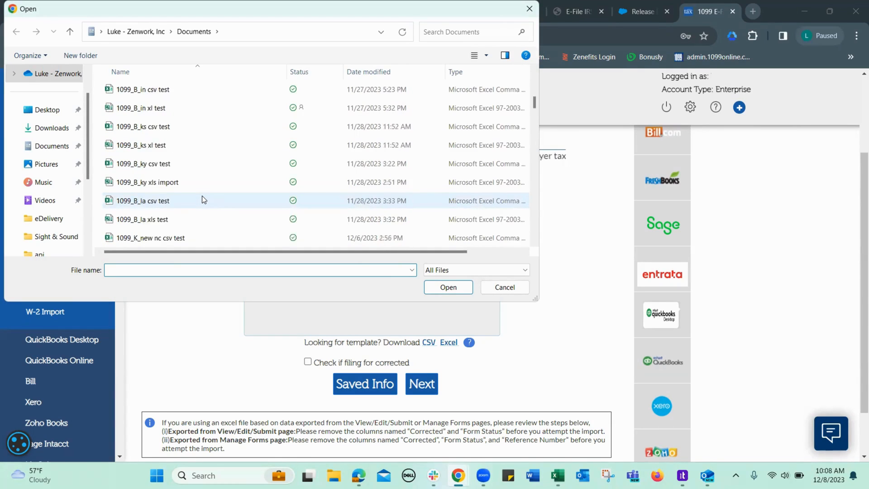
{"action": "scroll", "scroll_direction": "down", "scroll_amount": 3}
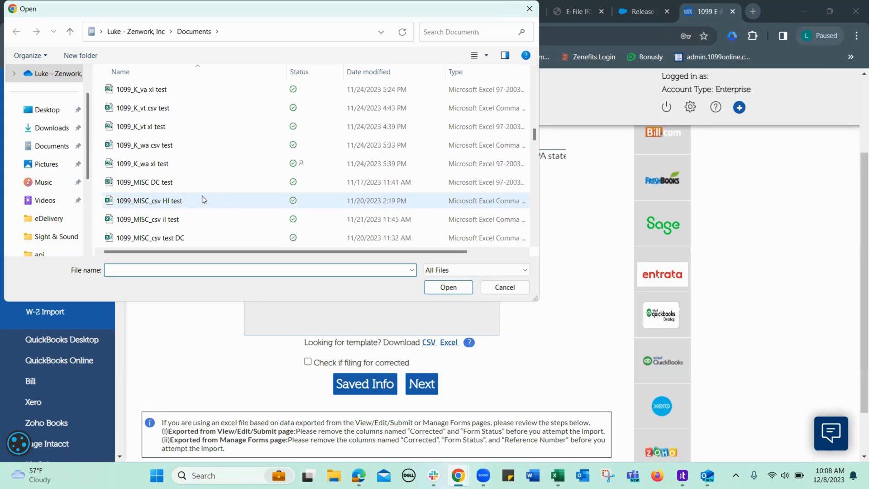
{"action": "scroll", "scroll_direction": "down", "scroll_amount": 3}
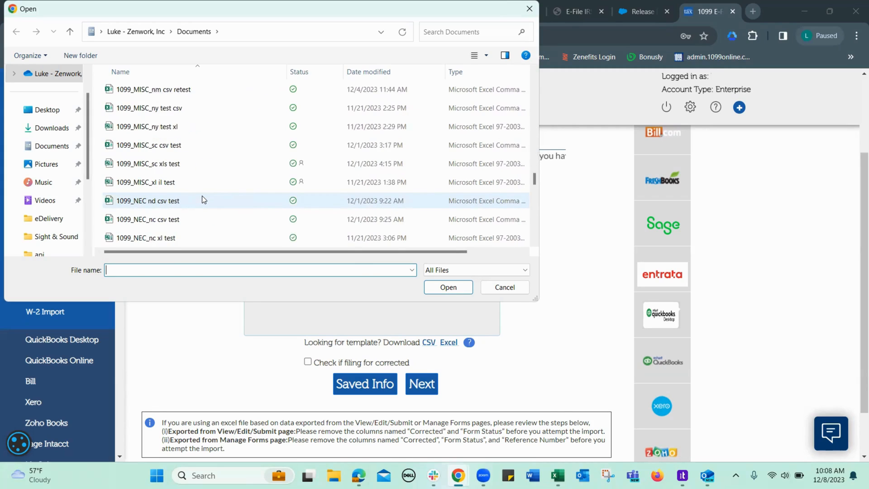
{"action": "scroll", "scroll_direction": "down", "scroll_amount": 3}
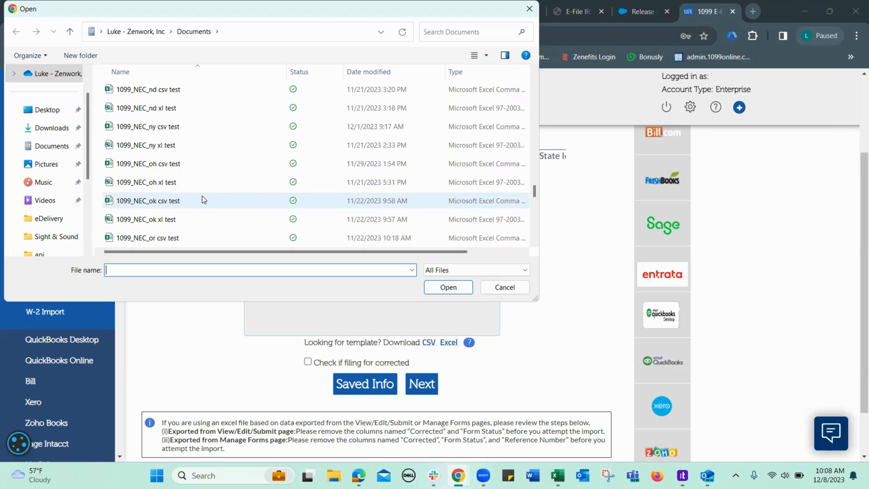
{"action": "scroll", "scroll_direction": "down", "scroll_amount": 3}
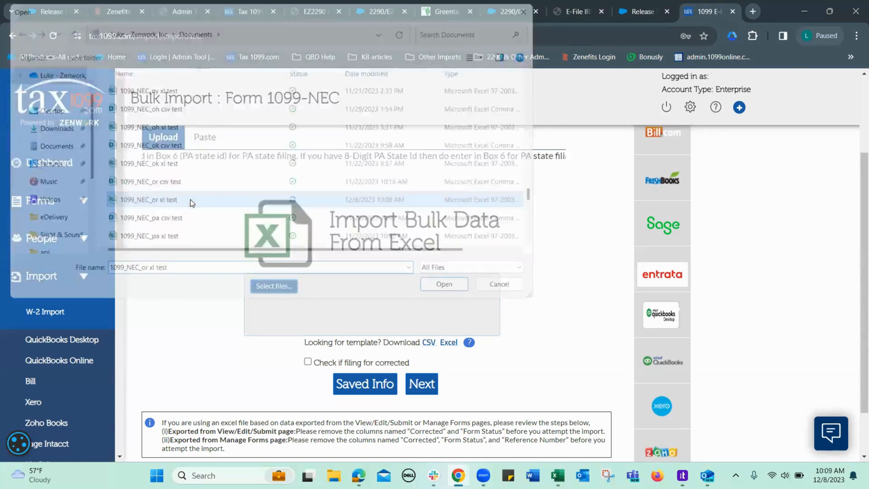
{"action": "left_click", "coordinate": [442, 284]}
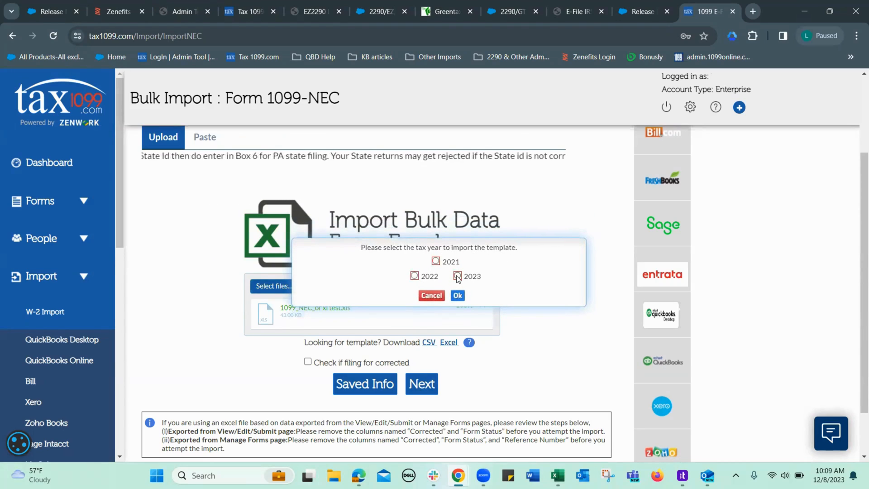
{"action": "left_click", "coordinate": [458, 295]}
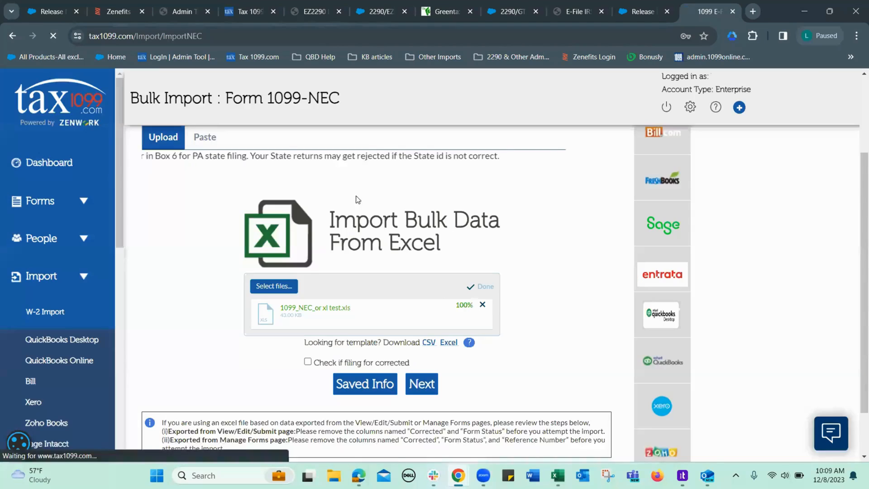
Step: Accept the default column-to-field mapping on Match Fields and proceed to review
{"action": "left_click", "coordinate": [422, 383]}
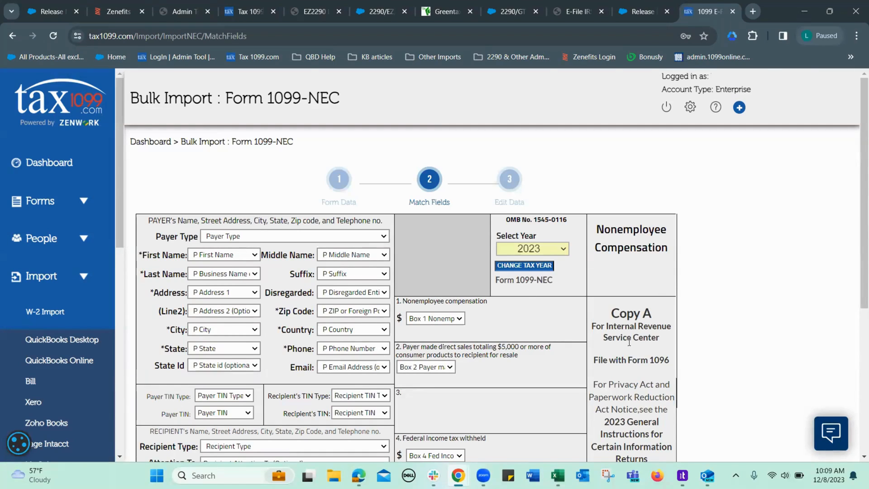
{"action": "scroll", "scroll_direction": "down", "scroll_amount": 3}
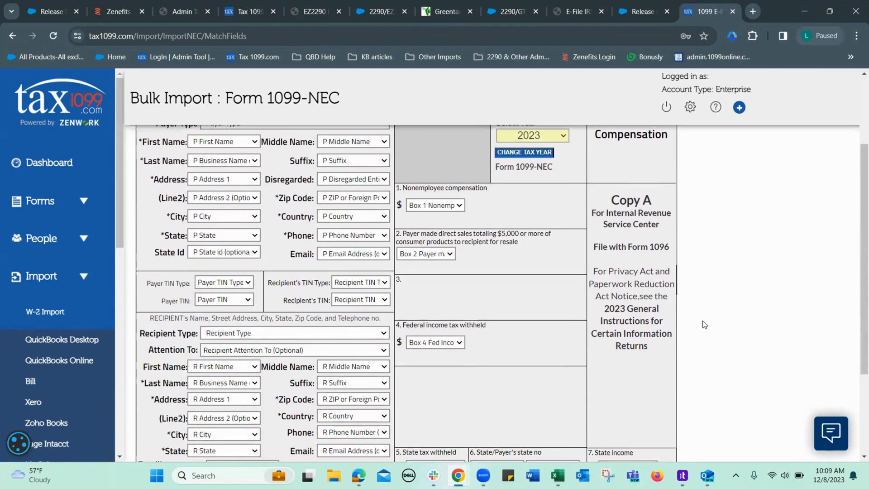
{"action": "scroll", "scroll_direction": "down", "scroll_amount": 3}
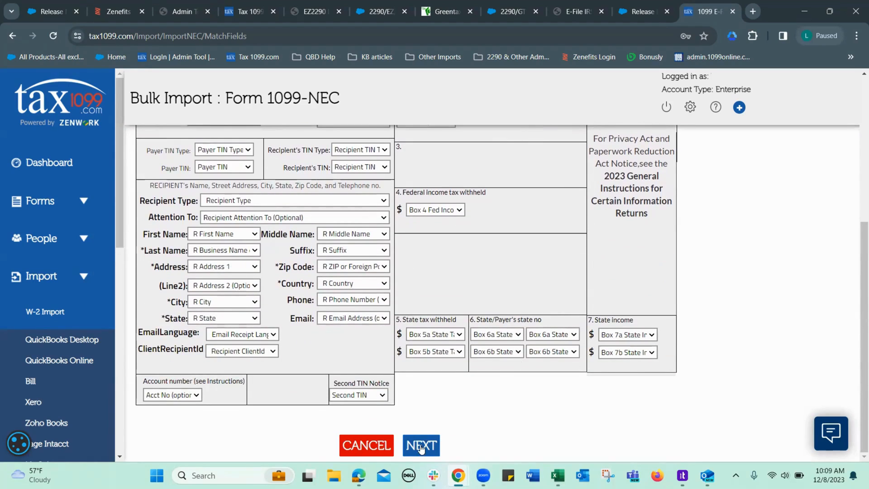
{"action": "left_click", "coordinate": [420, 445]}
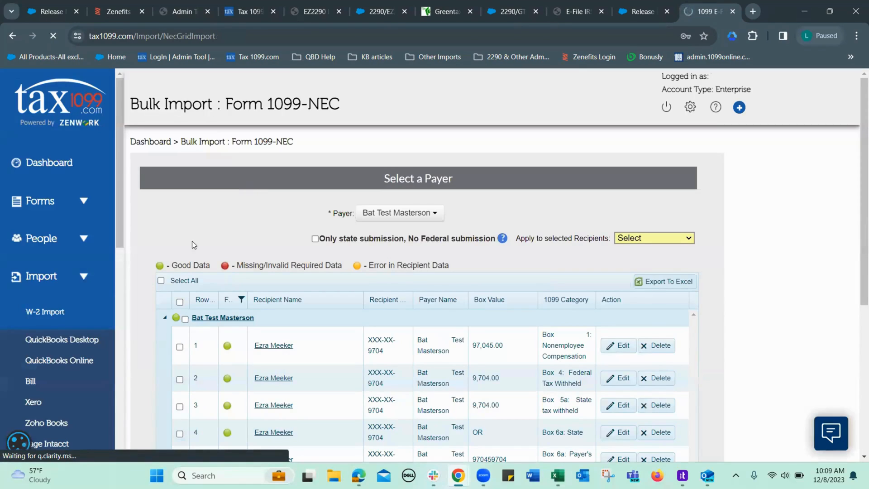
Step: Select all six Ezra Meeker rows for payer Bat Test Masterson and import them
{"action": "scroll", "scroll_direction": "down", "scroll_amount": 3}
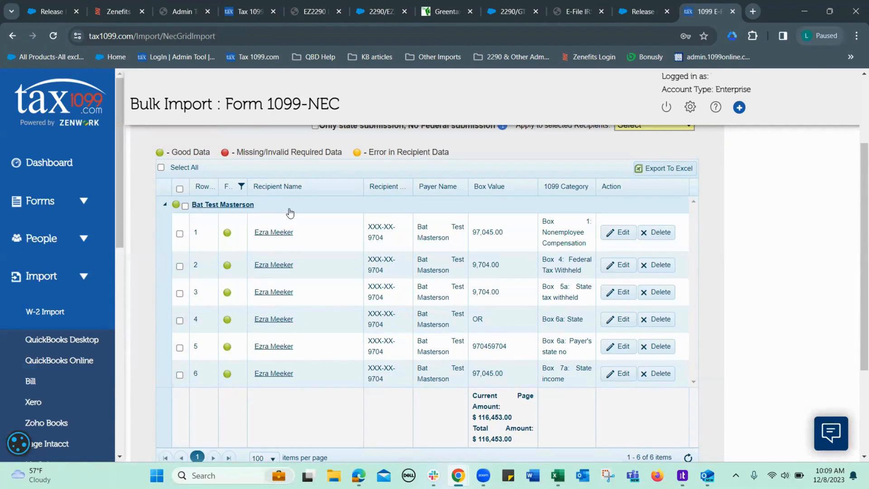
{"action": "left_click", "coordinate": [398, 155]}
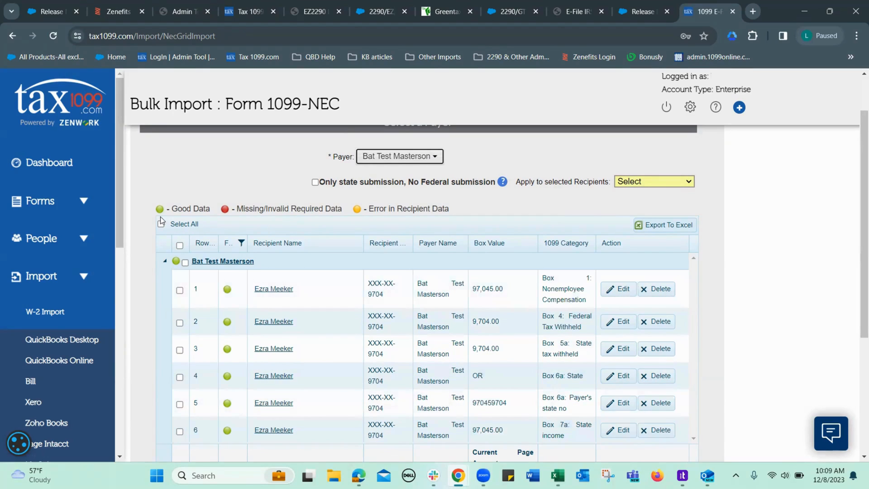
{"action": "left_click", "coordinate": [161, 224]}
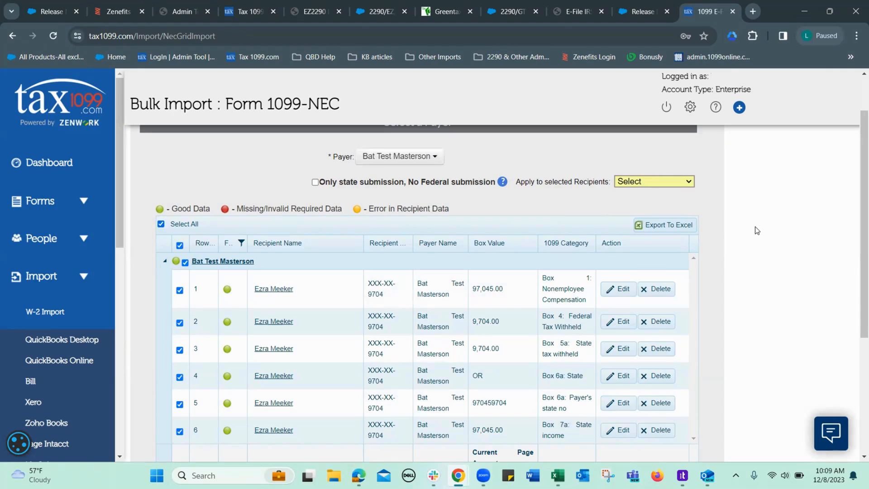
{"action": "scroll", "scroll_direction": "down", "scroll_amount": 3}
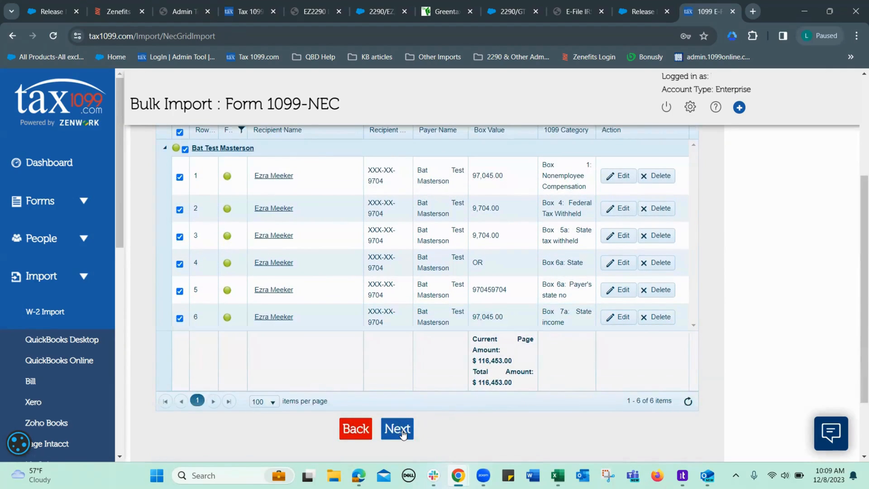
{"action": "left_click", "coordinate": [397, 429]}
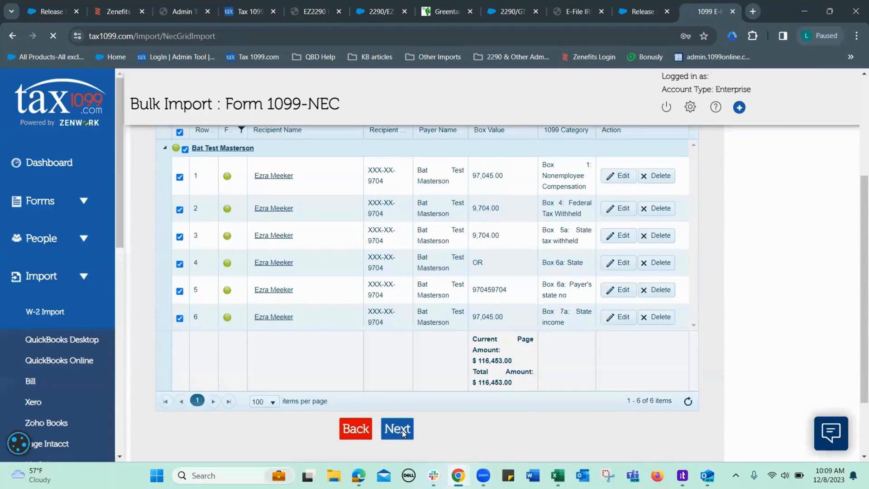
{"action": "left_click", "coordinate": [397, 429]}
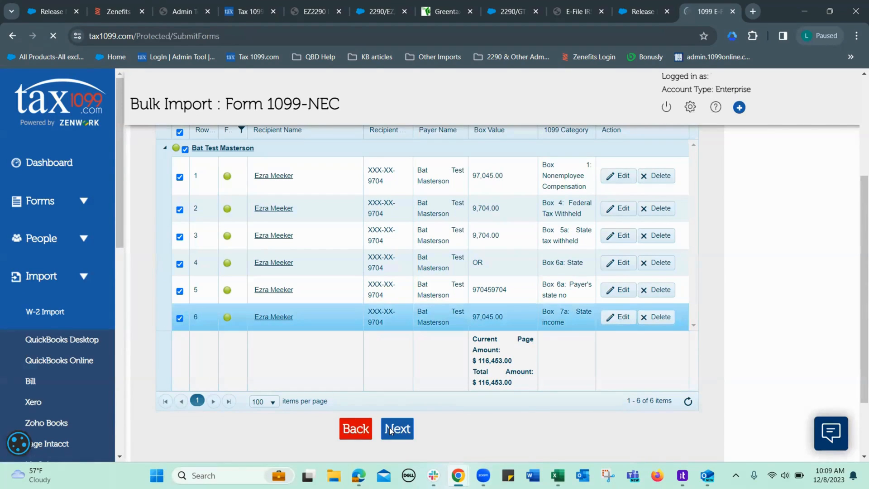
{"action": "left_click", "coordinate": [398, 429]}
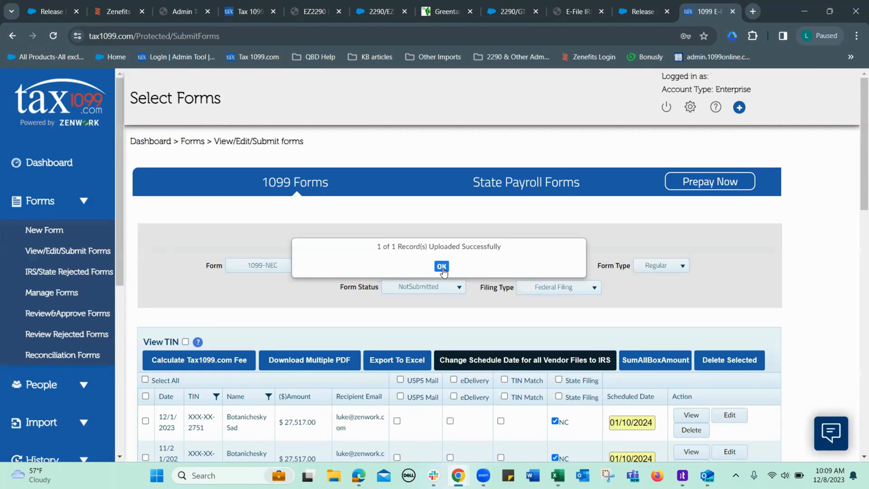
Step: Dismiss the upload success popup and find the 12/8/2023 Ezra Meeker form
{"action": "left_click", "coordinate": [442, 267]}
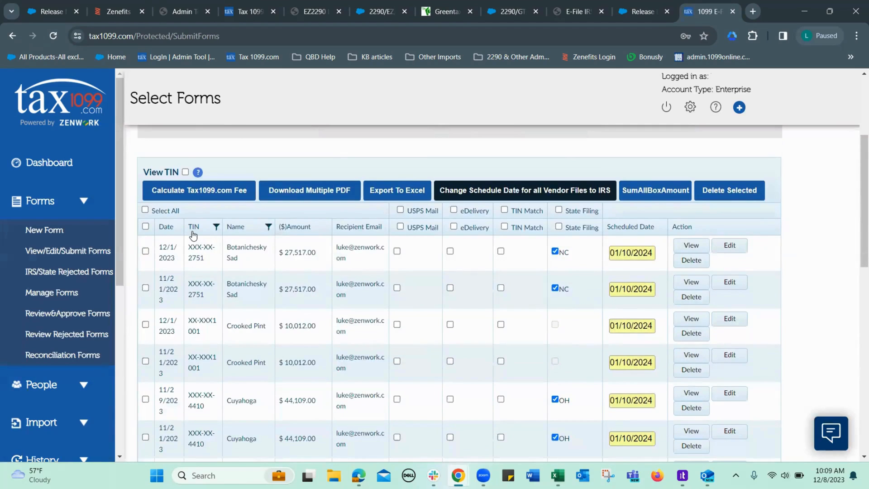
{"action": "scroll", "scroll_direction": "down", "scroll_amount": 3}
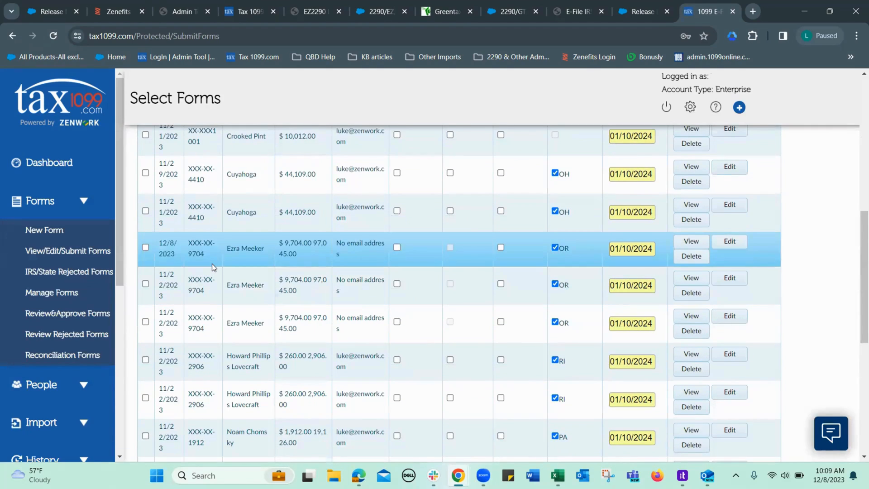
{"action": "mouse_move", "coordinate": [212, 299]}
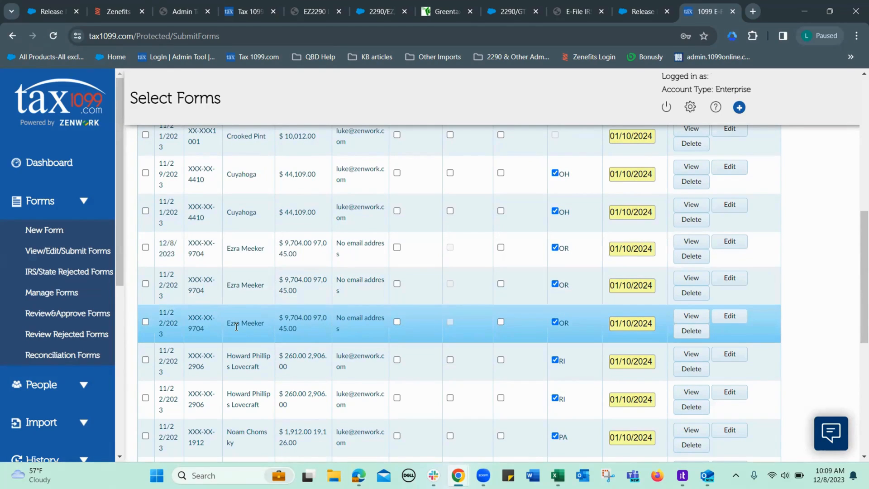
{"action": "mouse_move", "coordinate": [776, 238]}
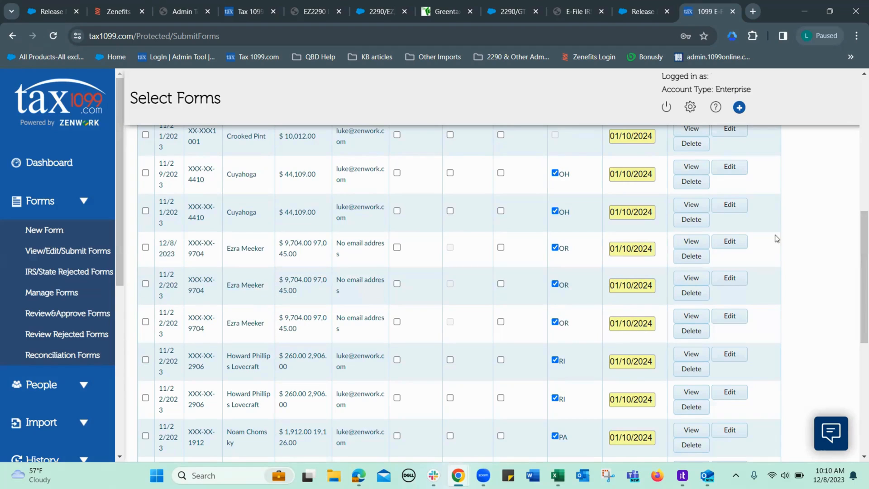
{"action": "scroll", "scroll_direction": "up", "scroll_amount": 3}
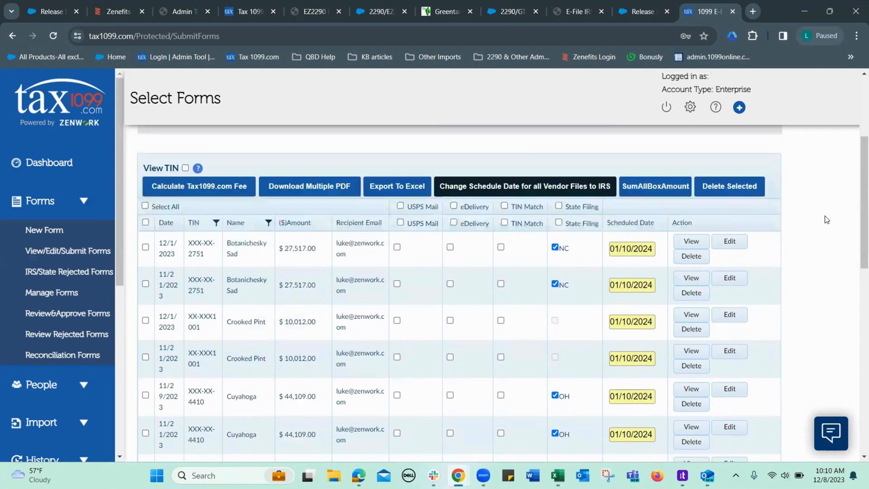